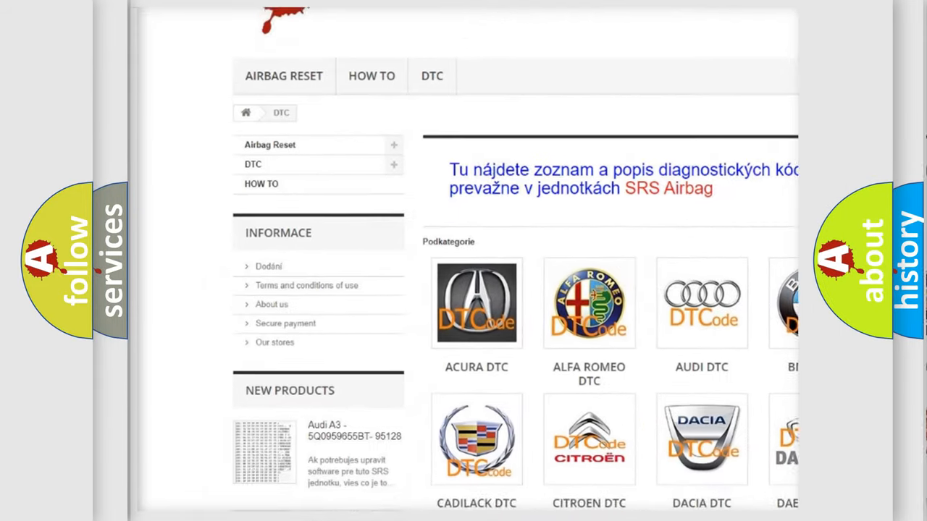
scroll(down, 3)
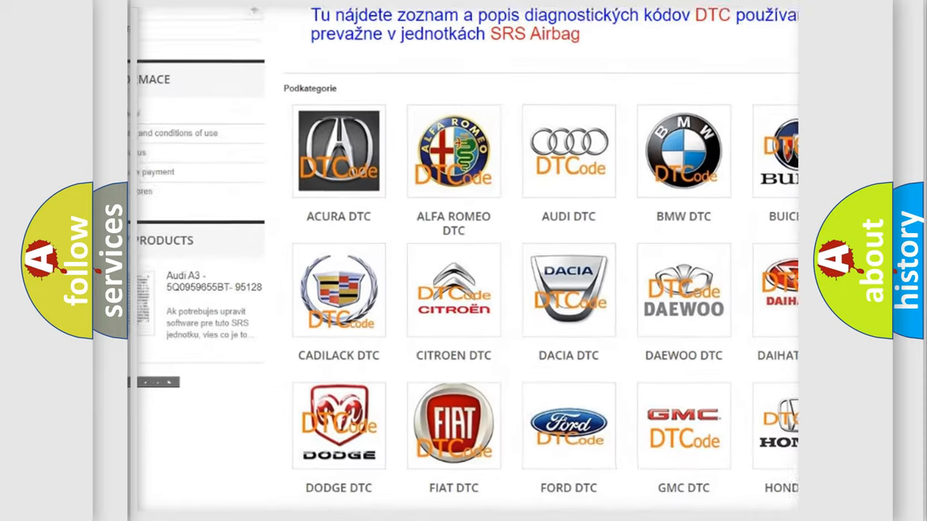
scroll(down, 3)
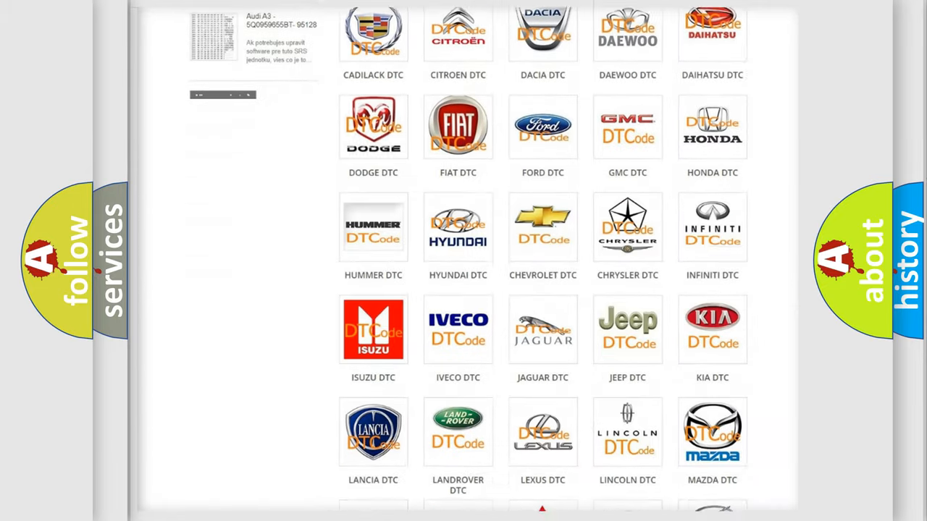
scroll(down, 3)
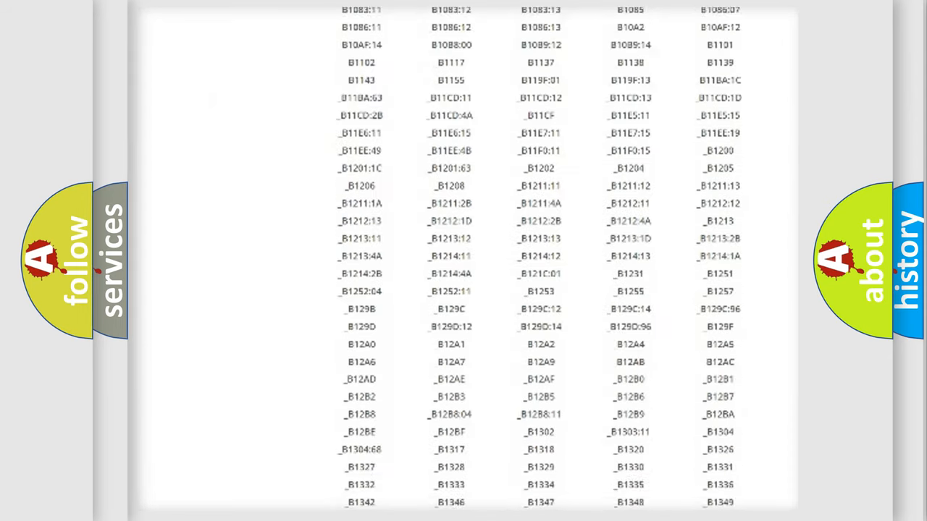
scroll(down, 3)
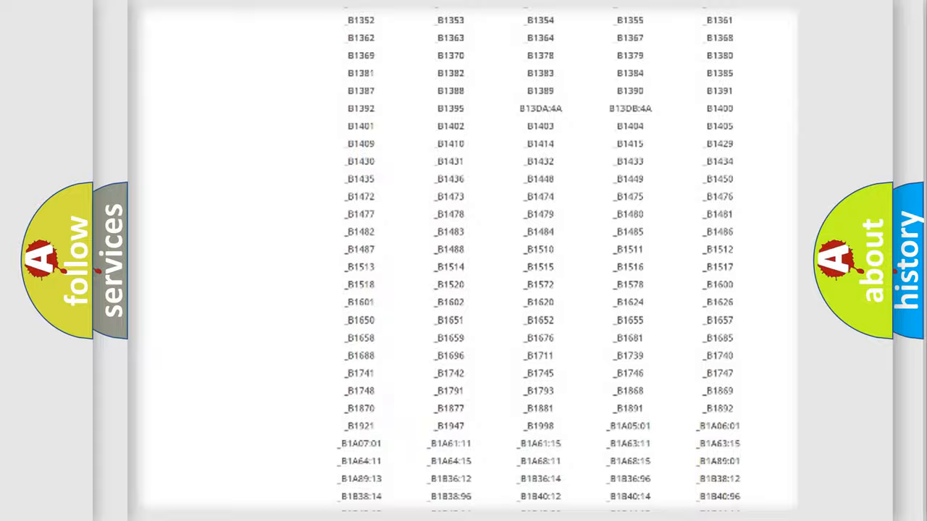